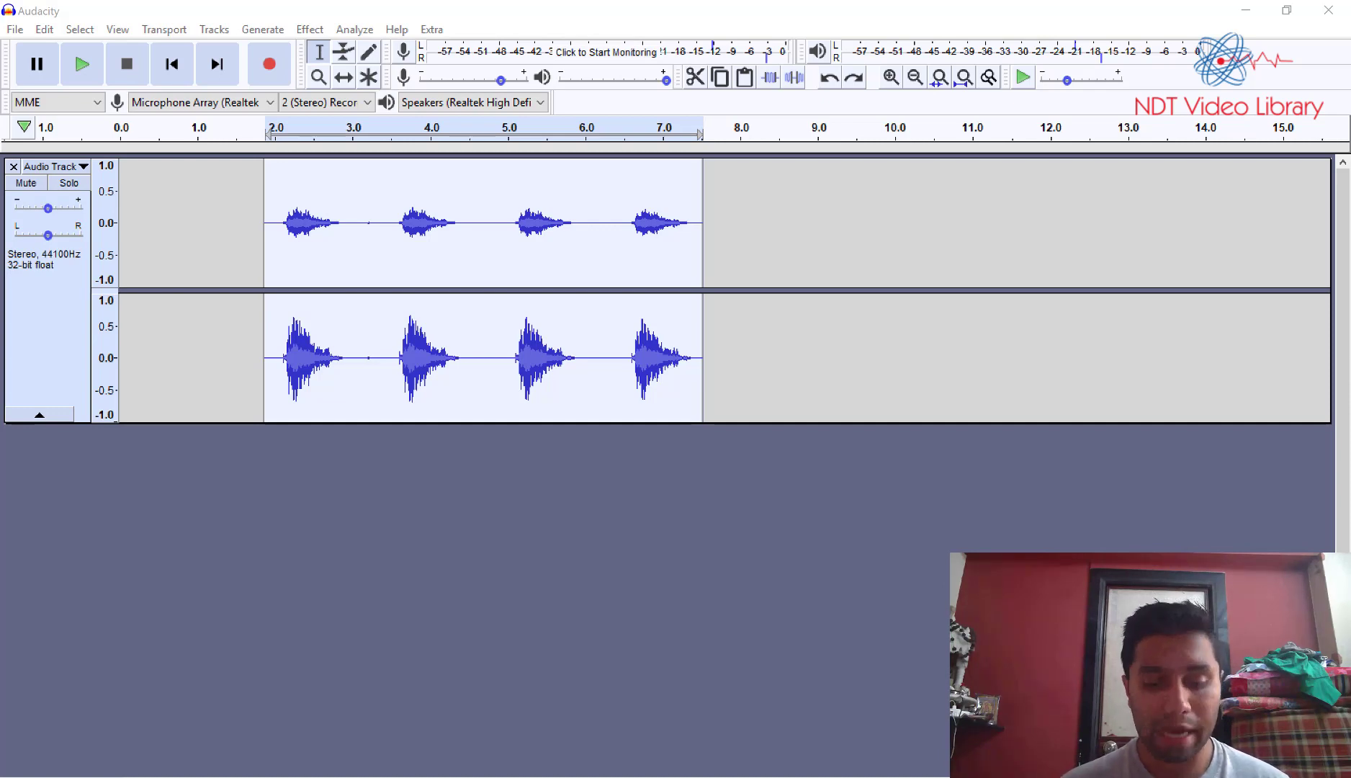
Step: Play the recorded voice clip through once to hear it unfiltered
click(80, 64)
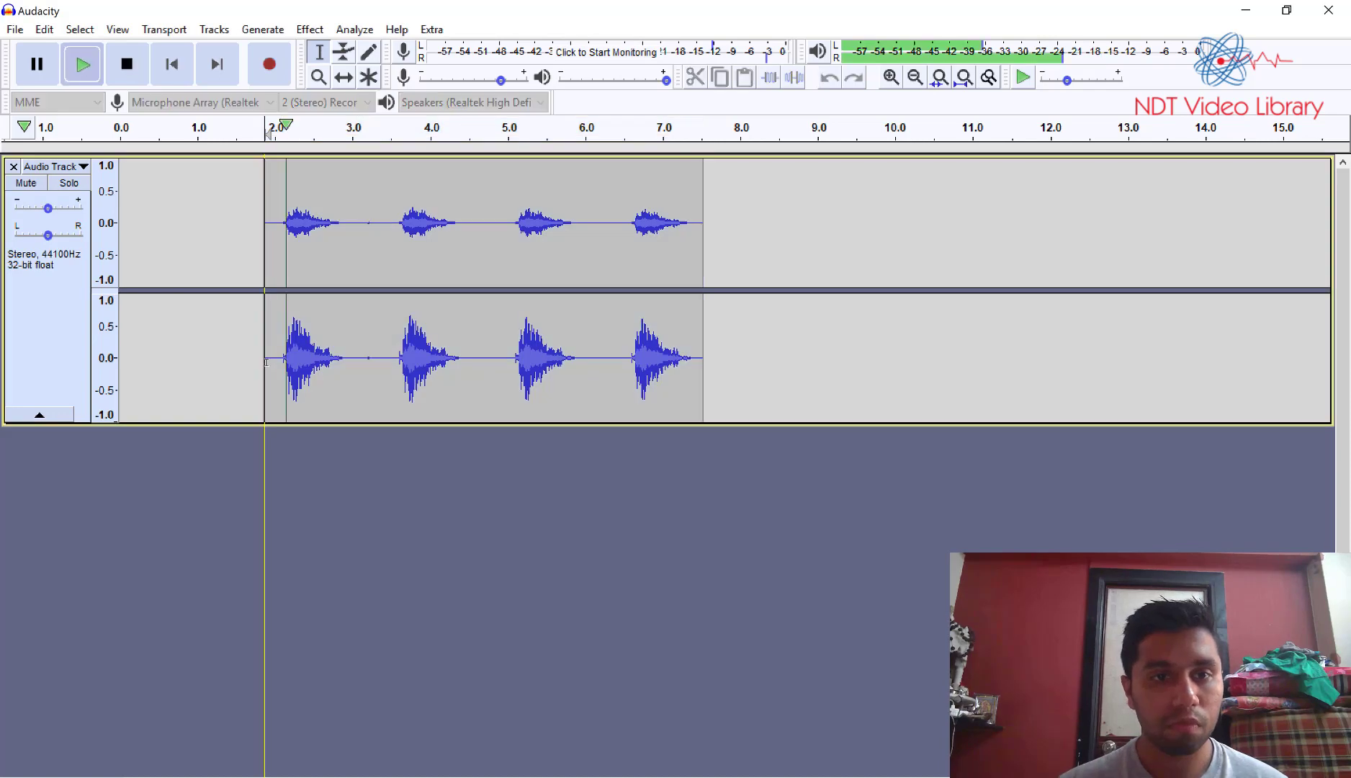
drag(288, 127, 435, 127)
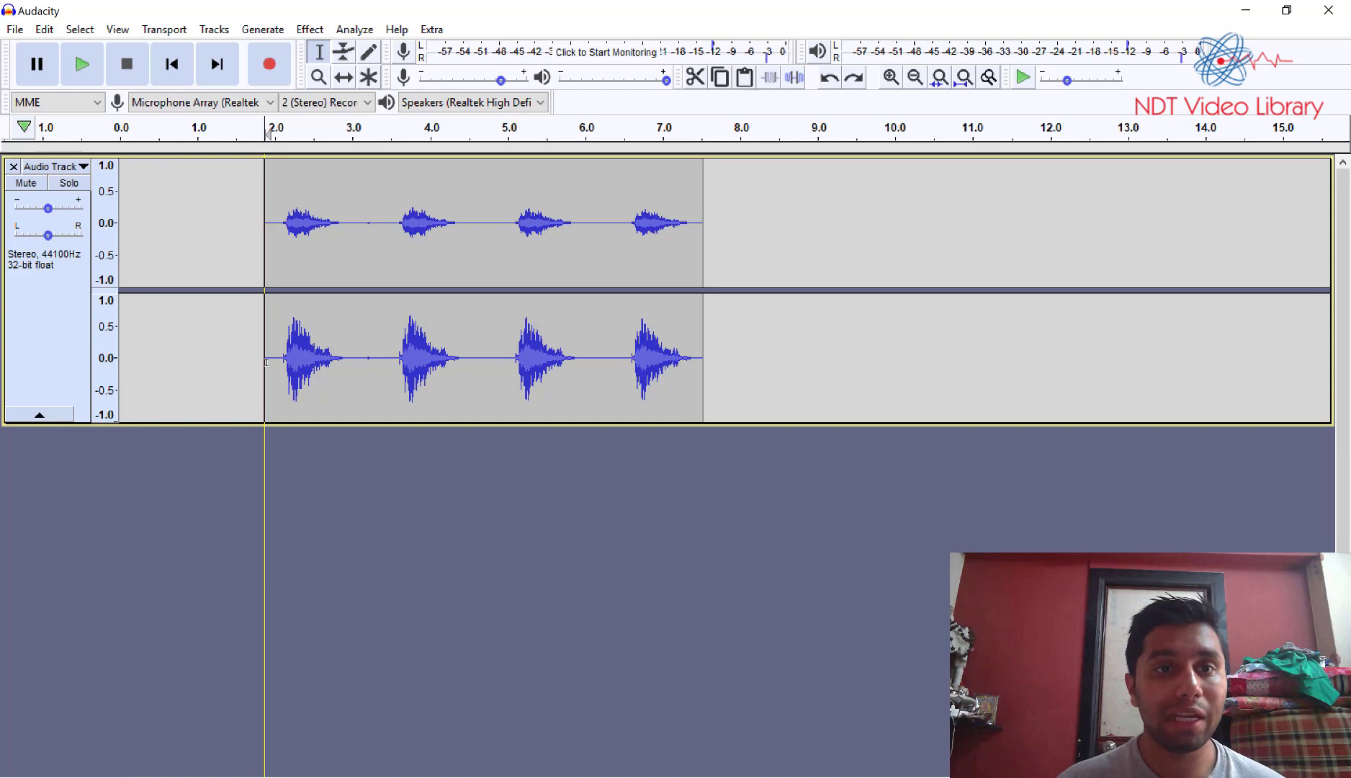
Step: Select the spoken part of the waveform for filtering
click(308, 29)
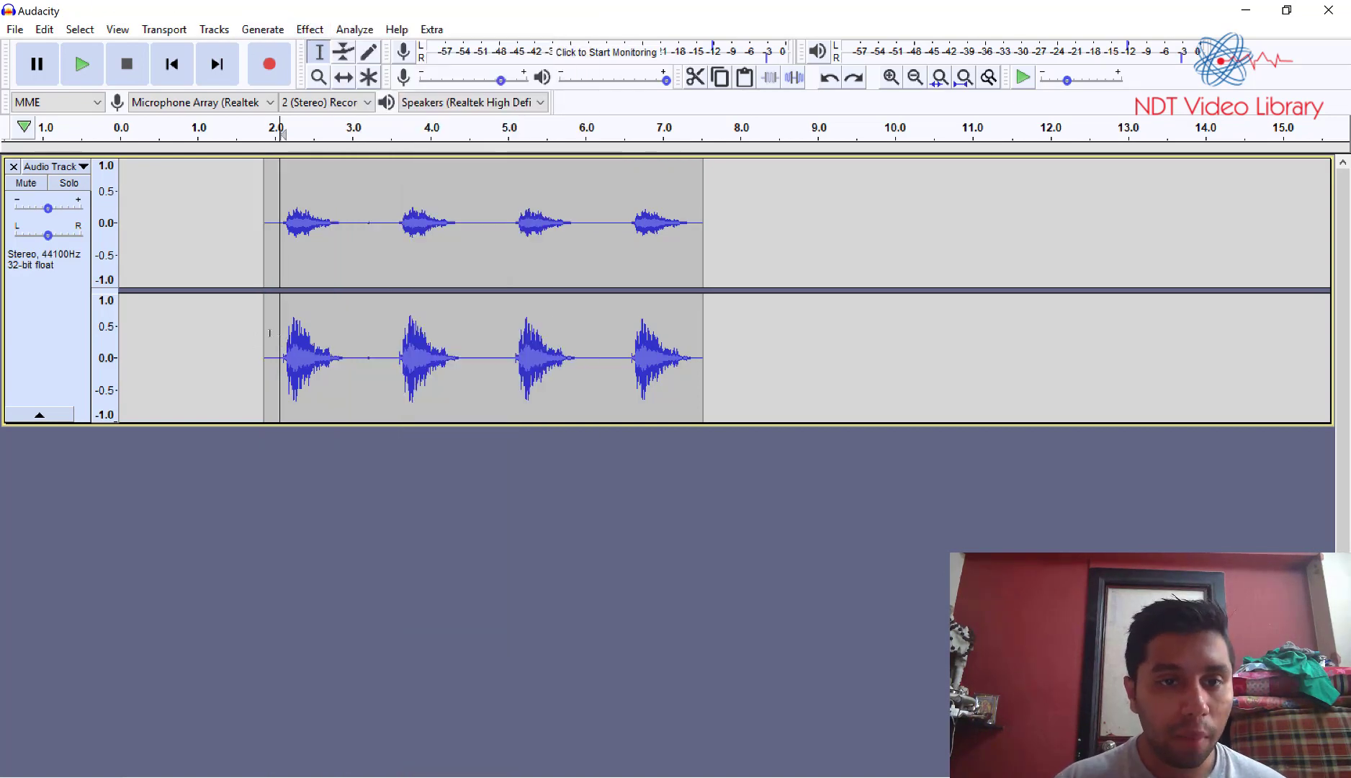
drag(276, 223, 775, 224)
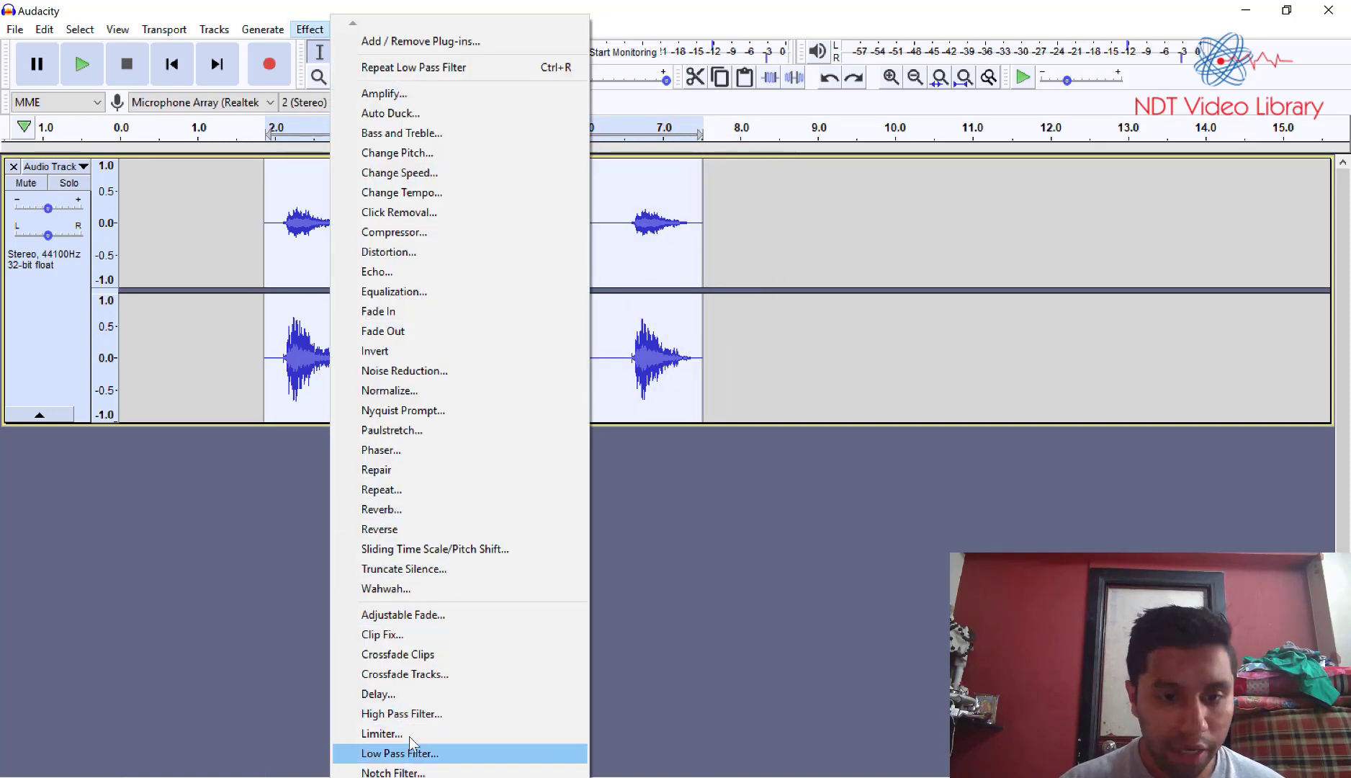
Step: Preview the selection through the High Pass Filter with a 15000 Hz cutoff
click(401, 713)
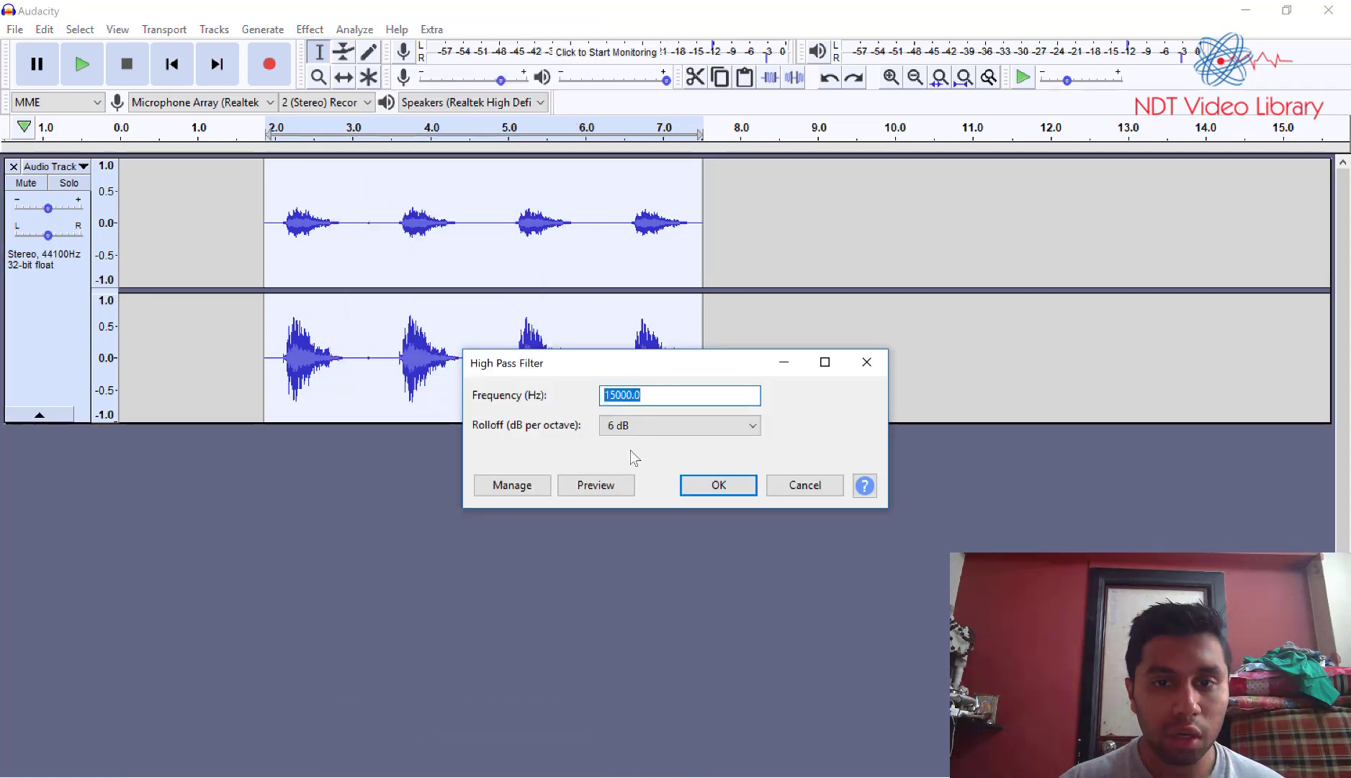
click(621, 395)
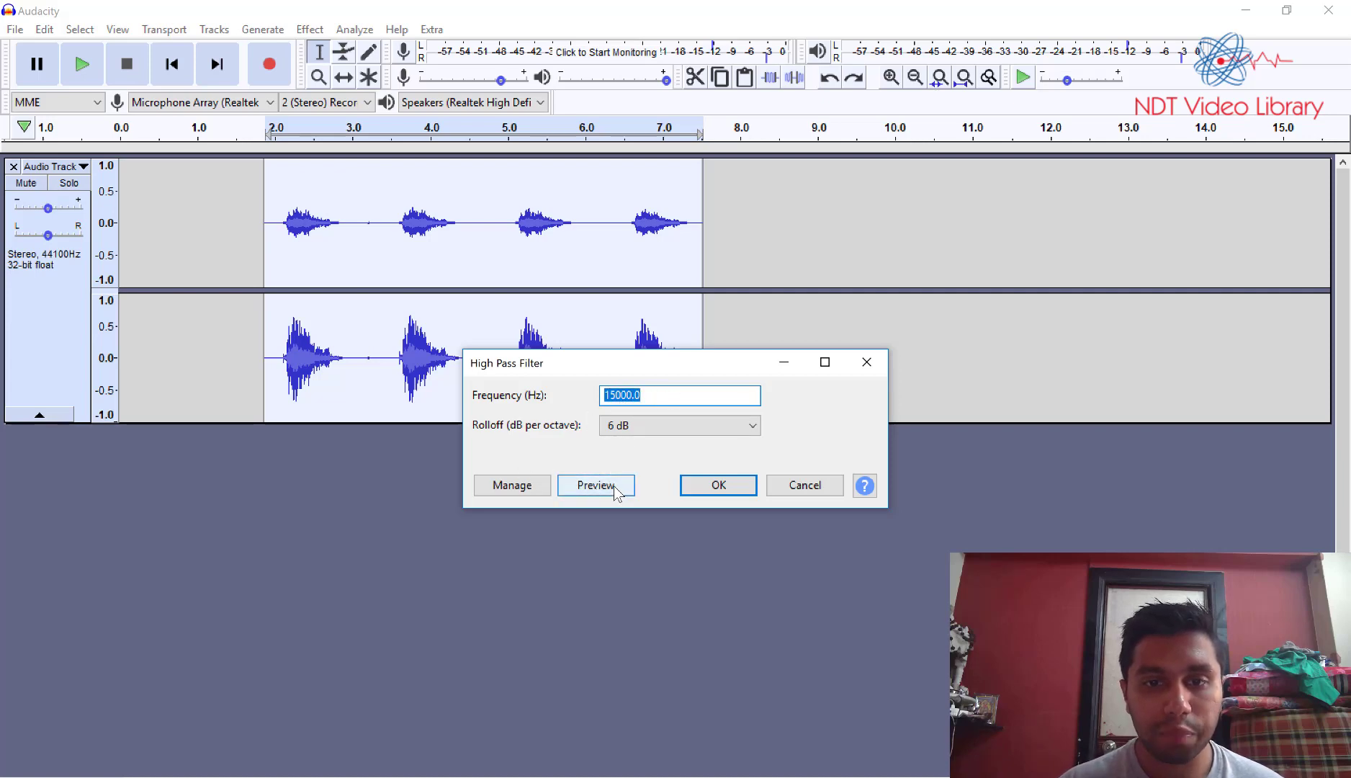
mouse_move(595, 486)
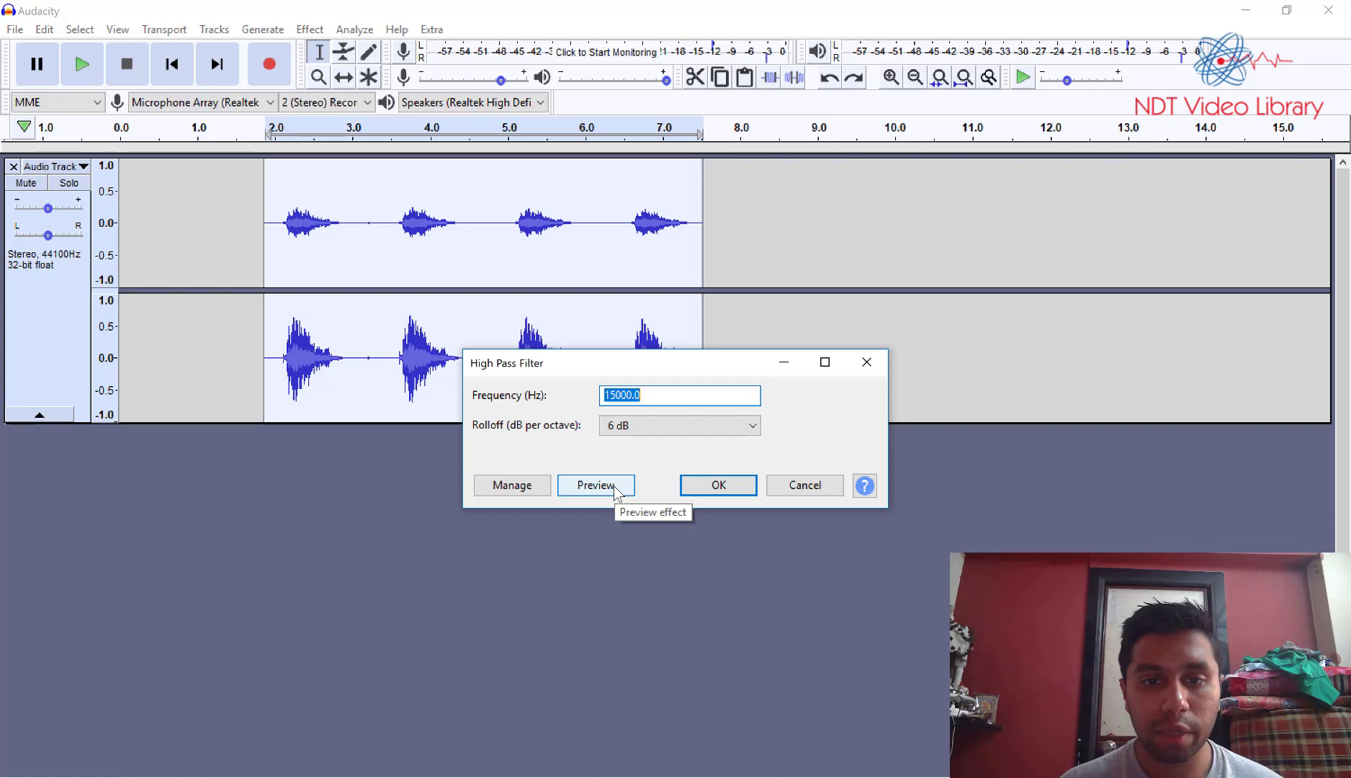
click(595, 485)
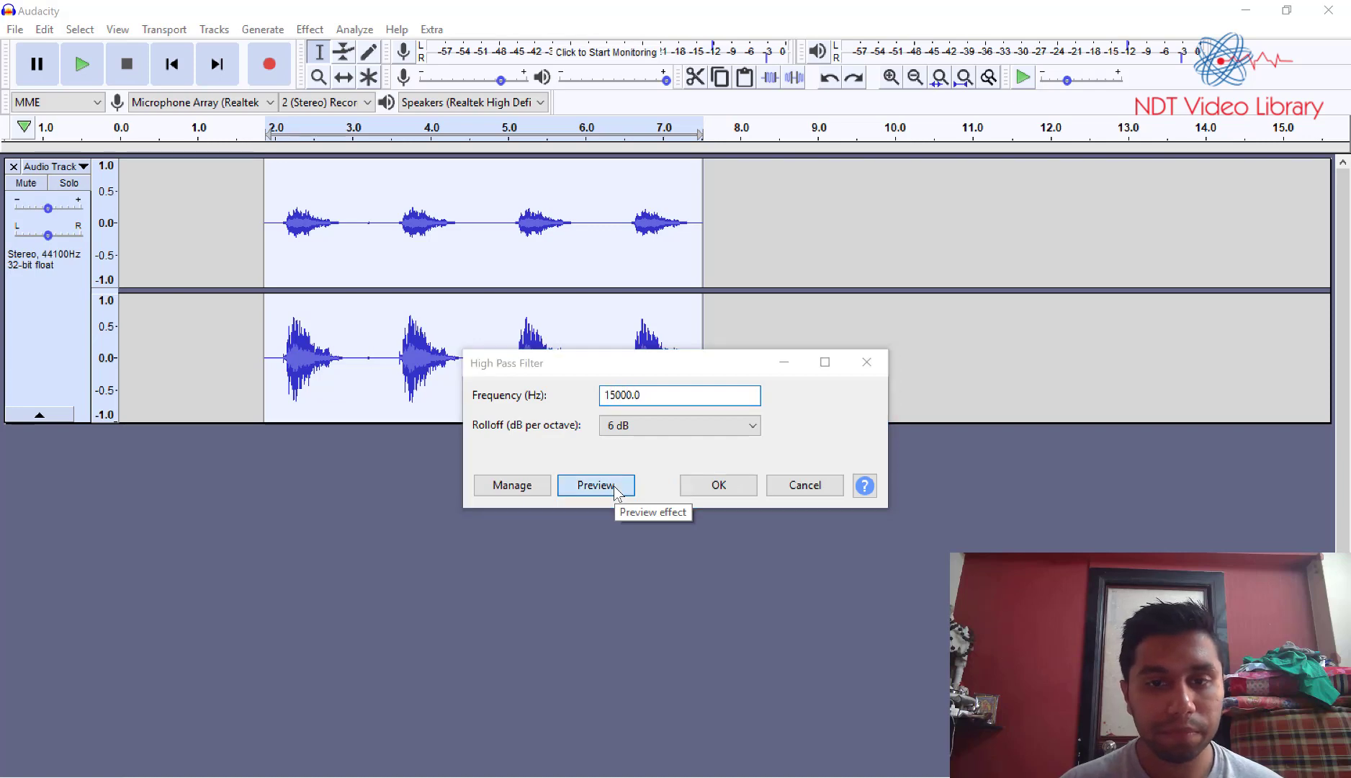
click(595, 486)
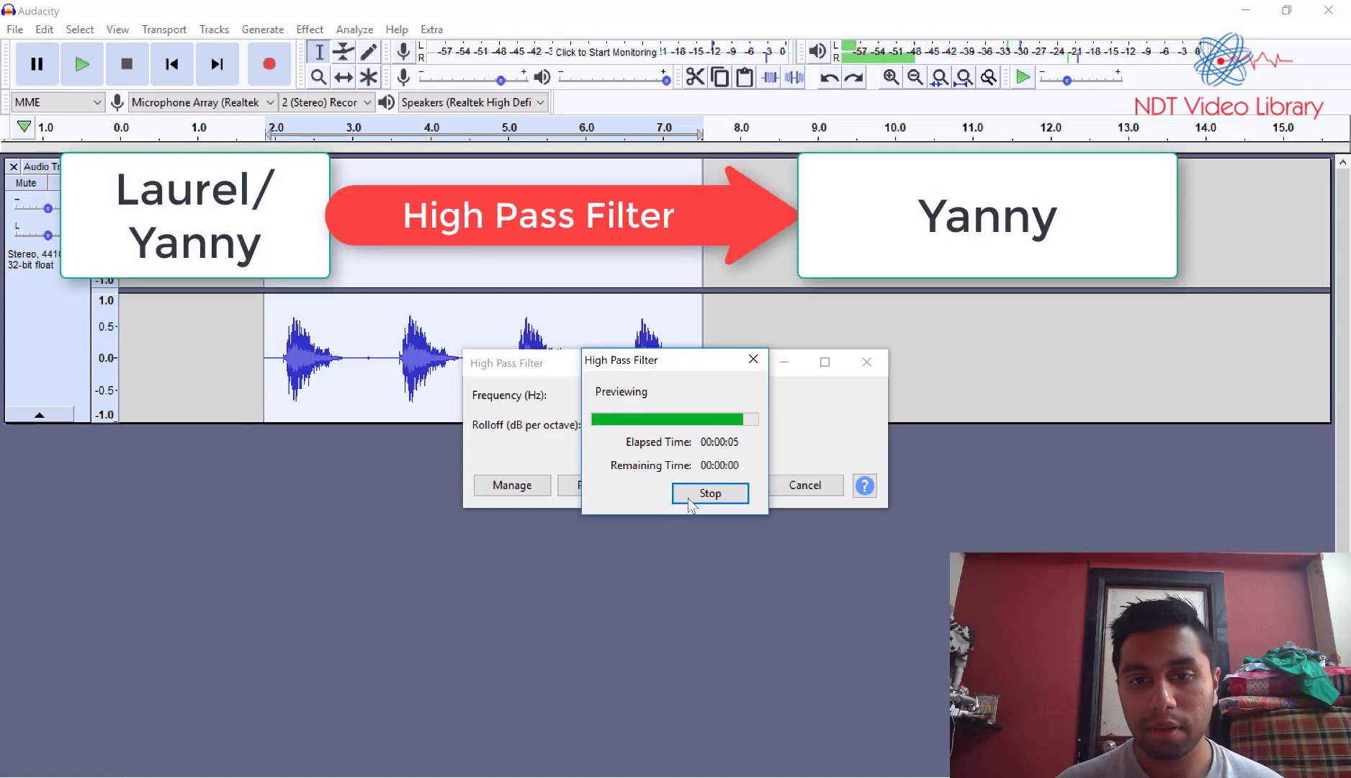
click(709, 493)
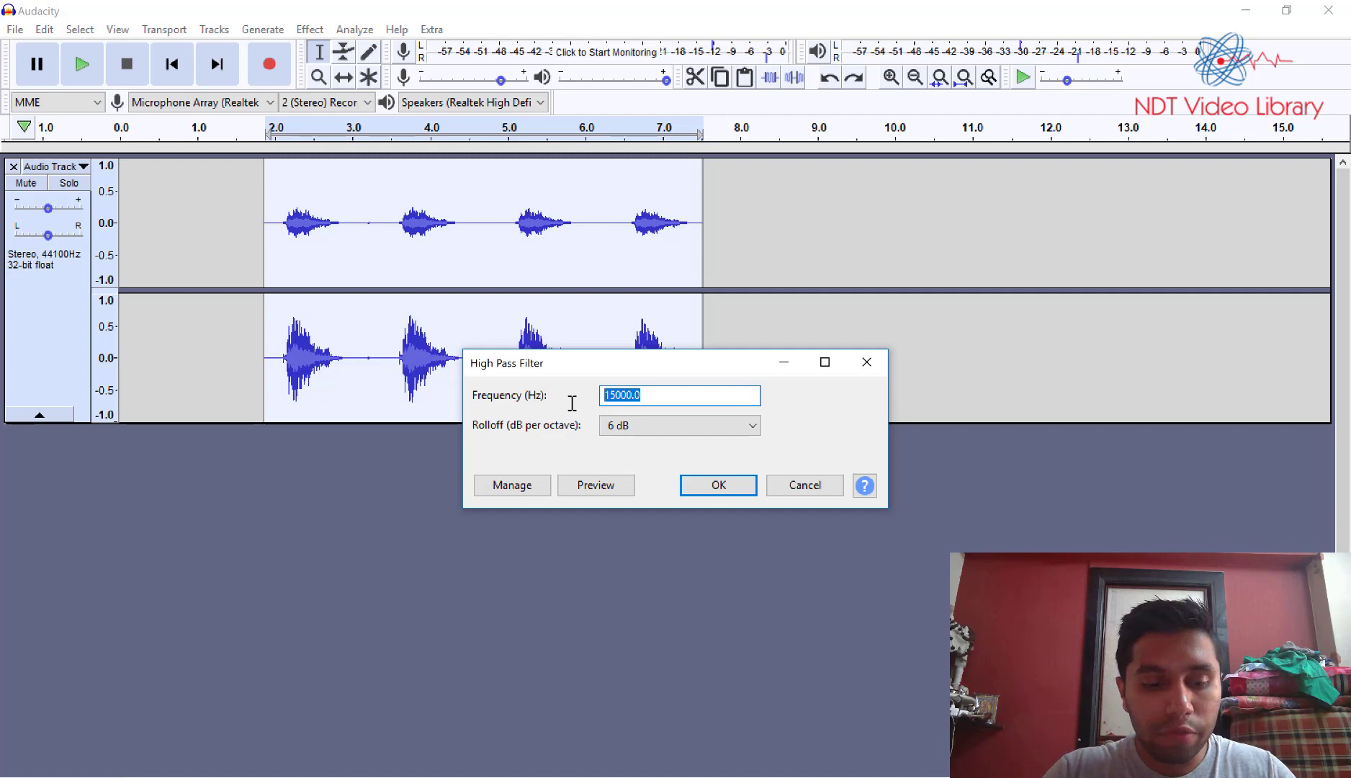
Step: Raise the high-pass cutoff to 18000 Hz and preview the selection again
text(18)
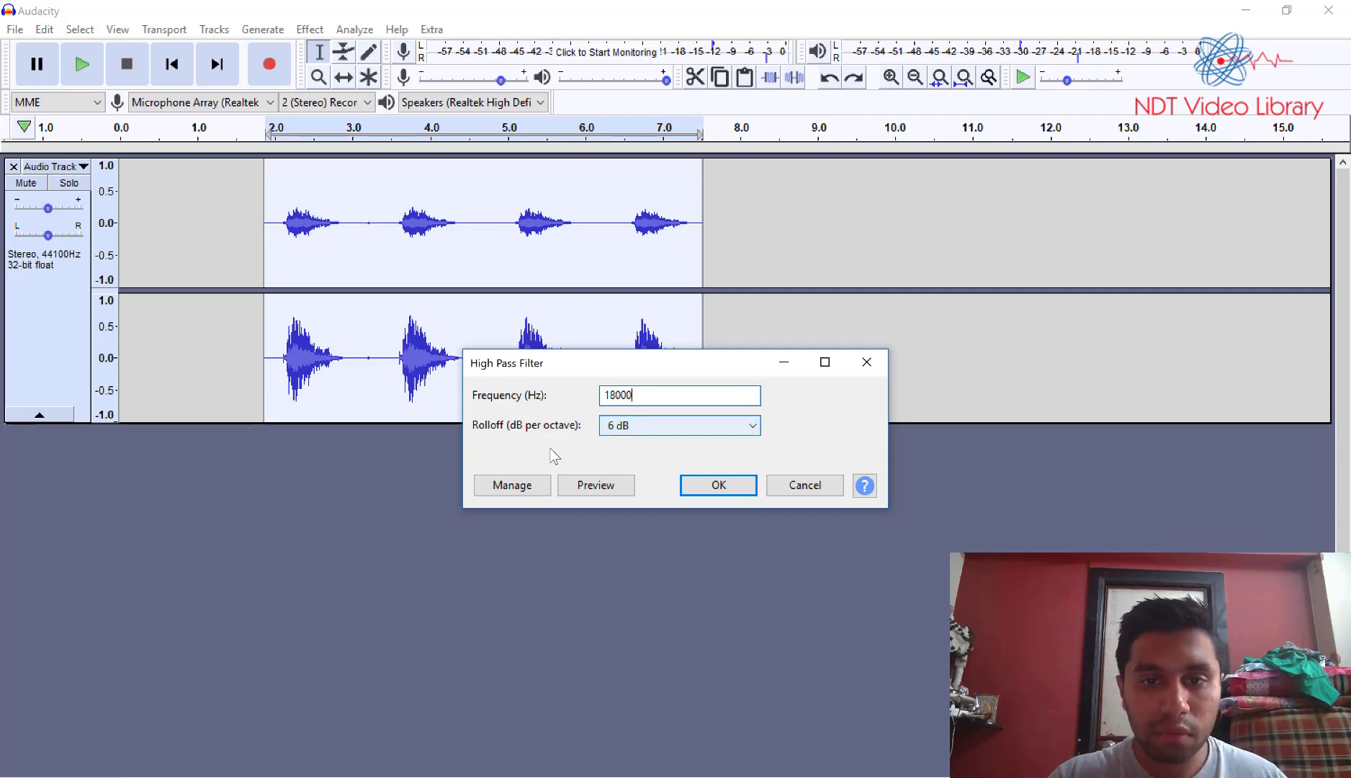
click(595, 484)
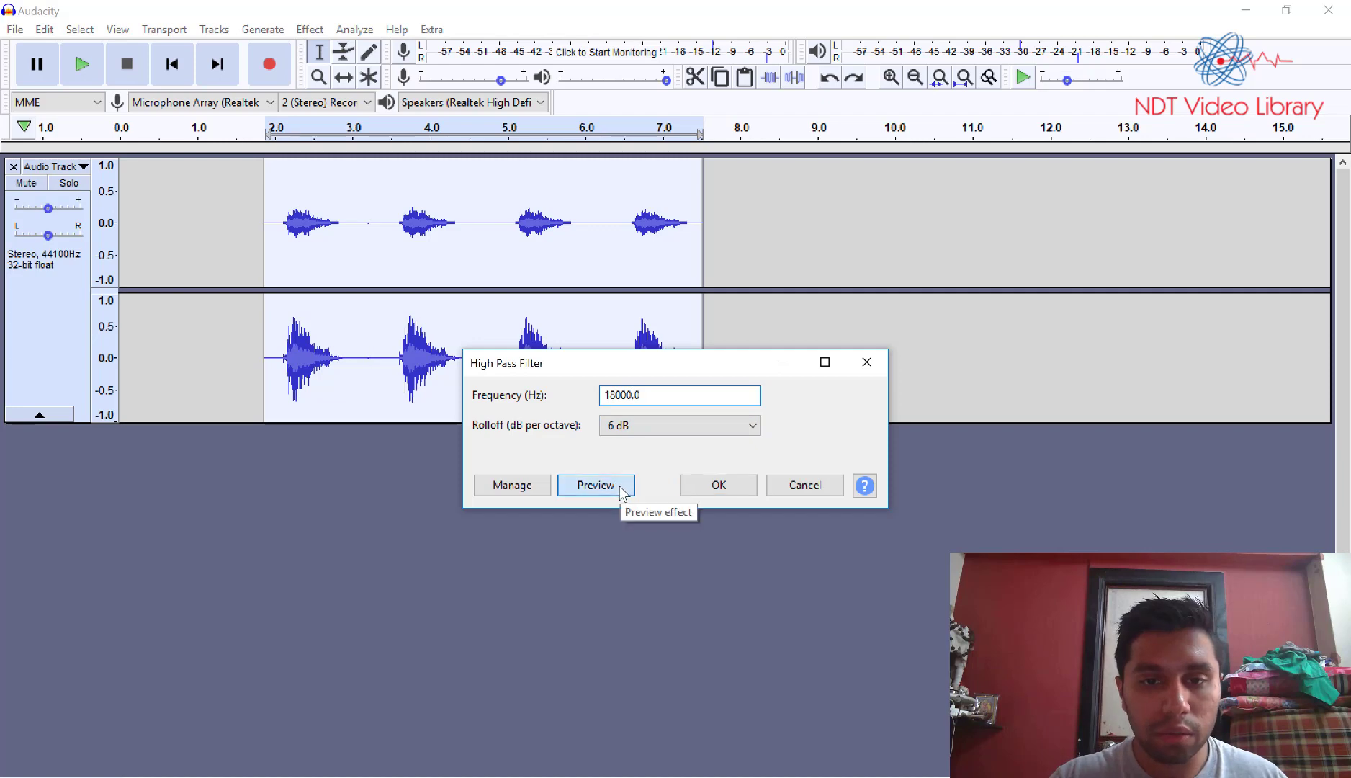
click(595, 486)
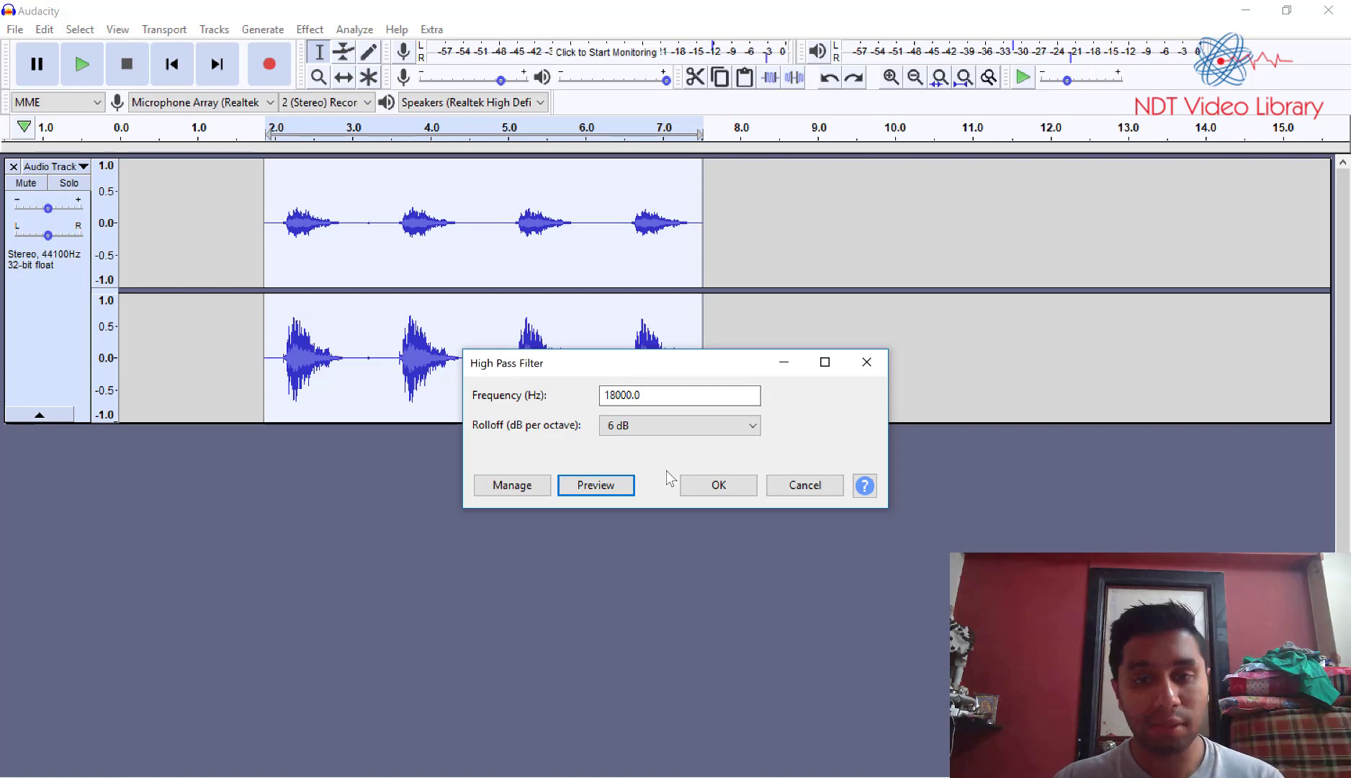
mouse_move(802, 485)
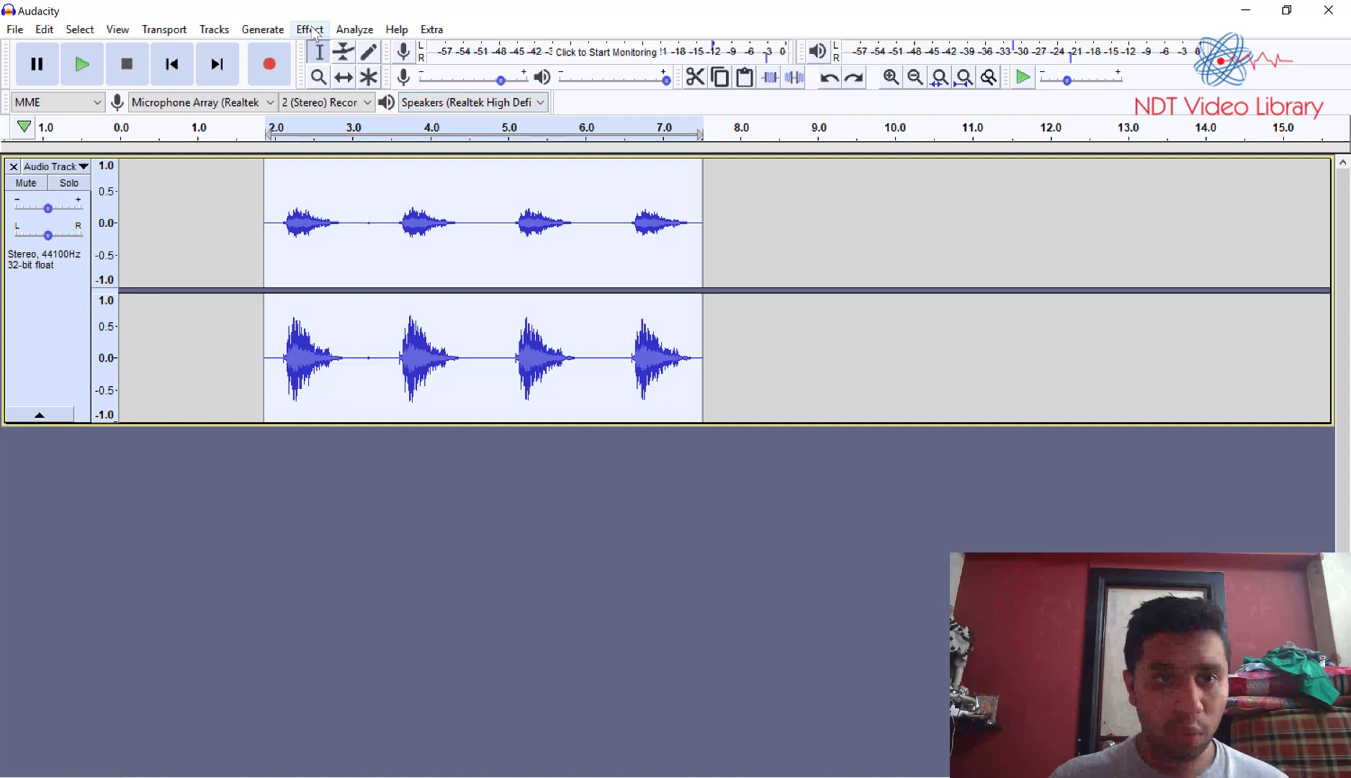
Step: Preview the selection through the Low Pass Filter with a 500 Hz cutoff
click(310, 29)
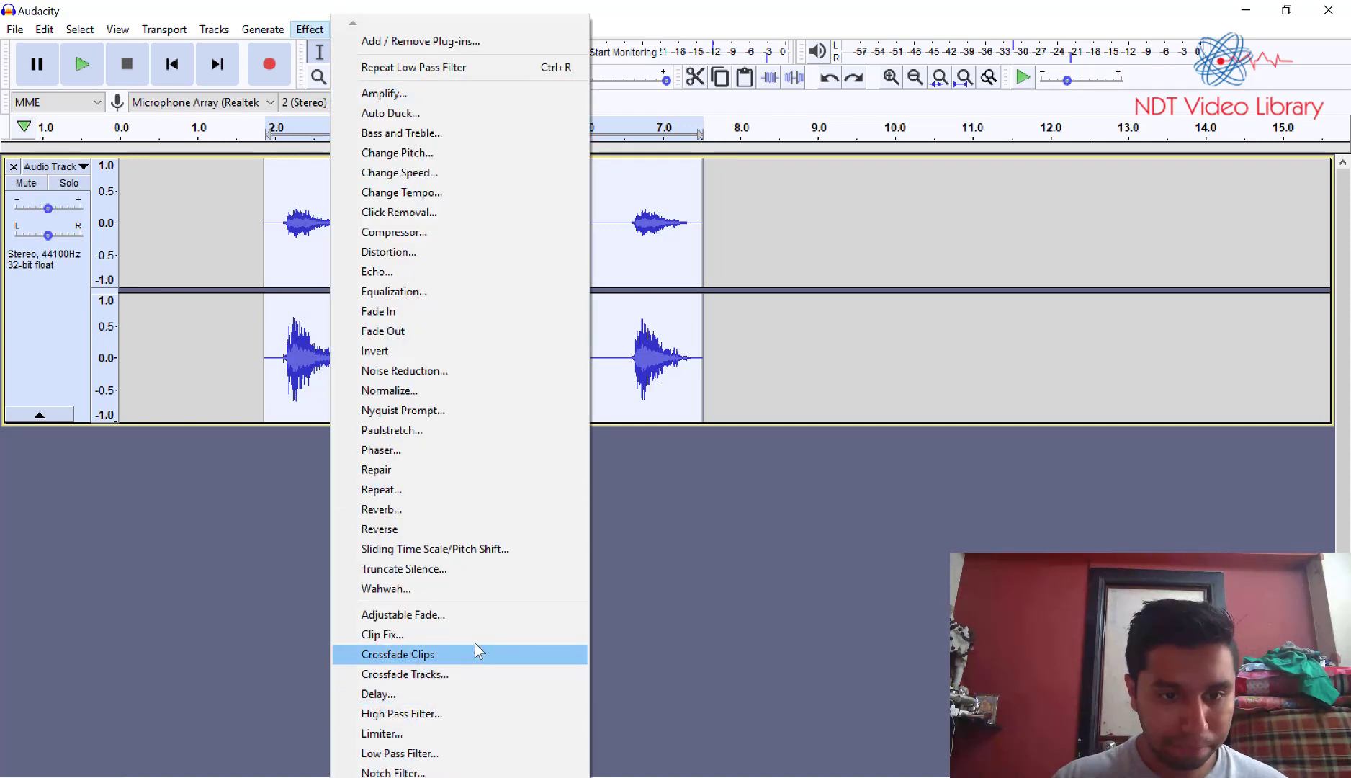
click(399, 753)
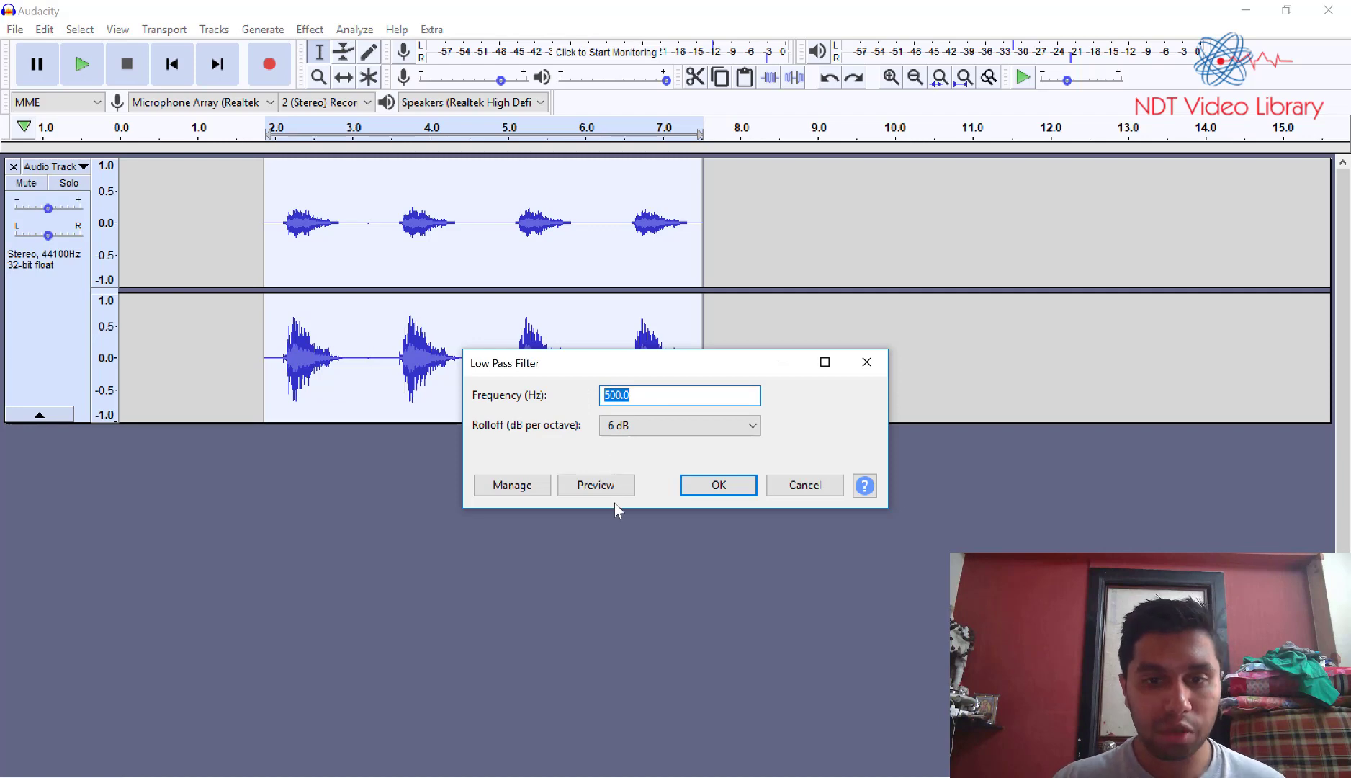
click(595, 485)
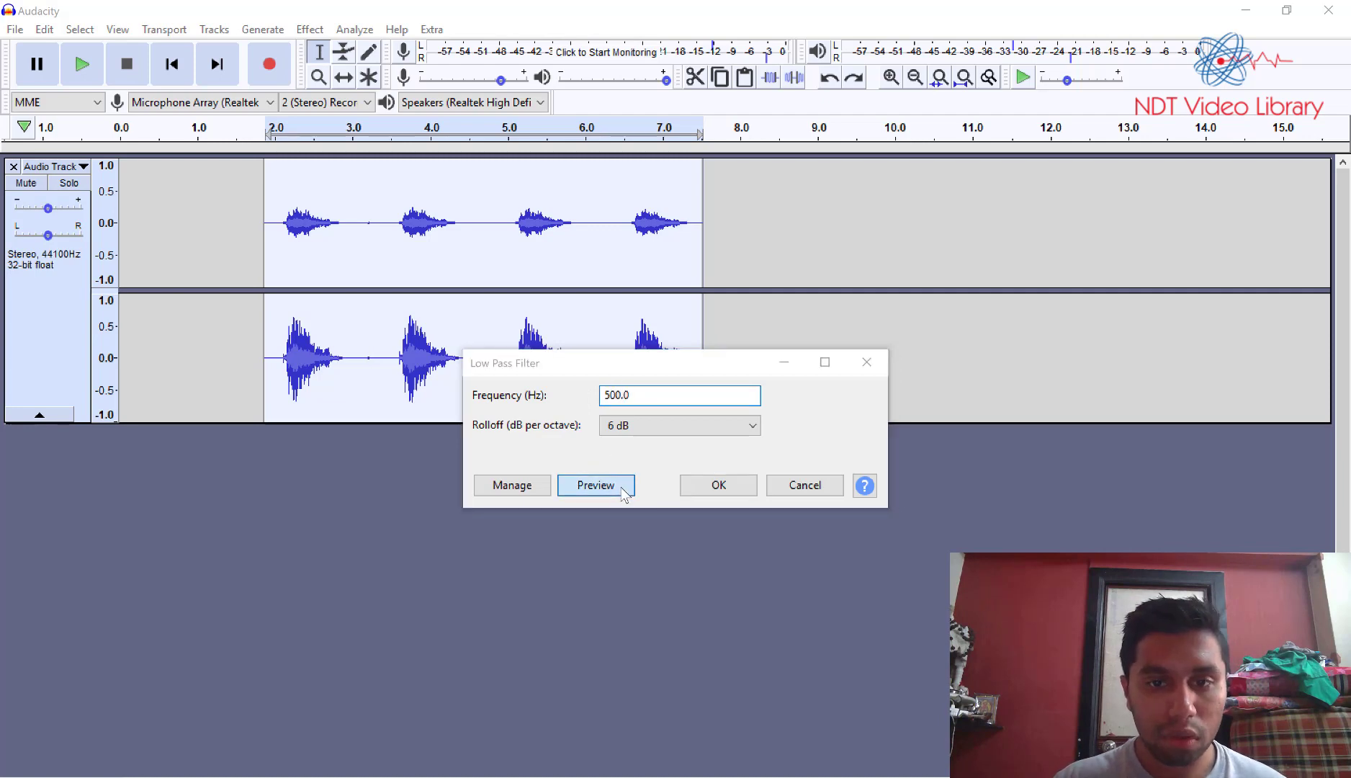
click(595, 484)
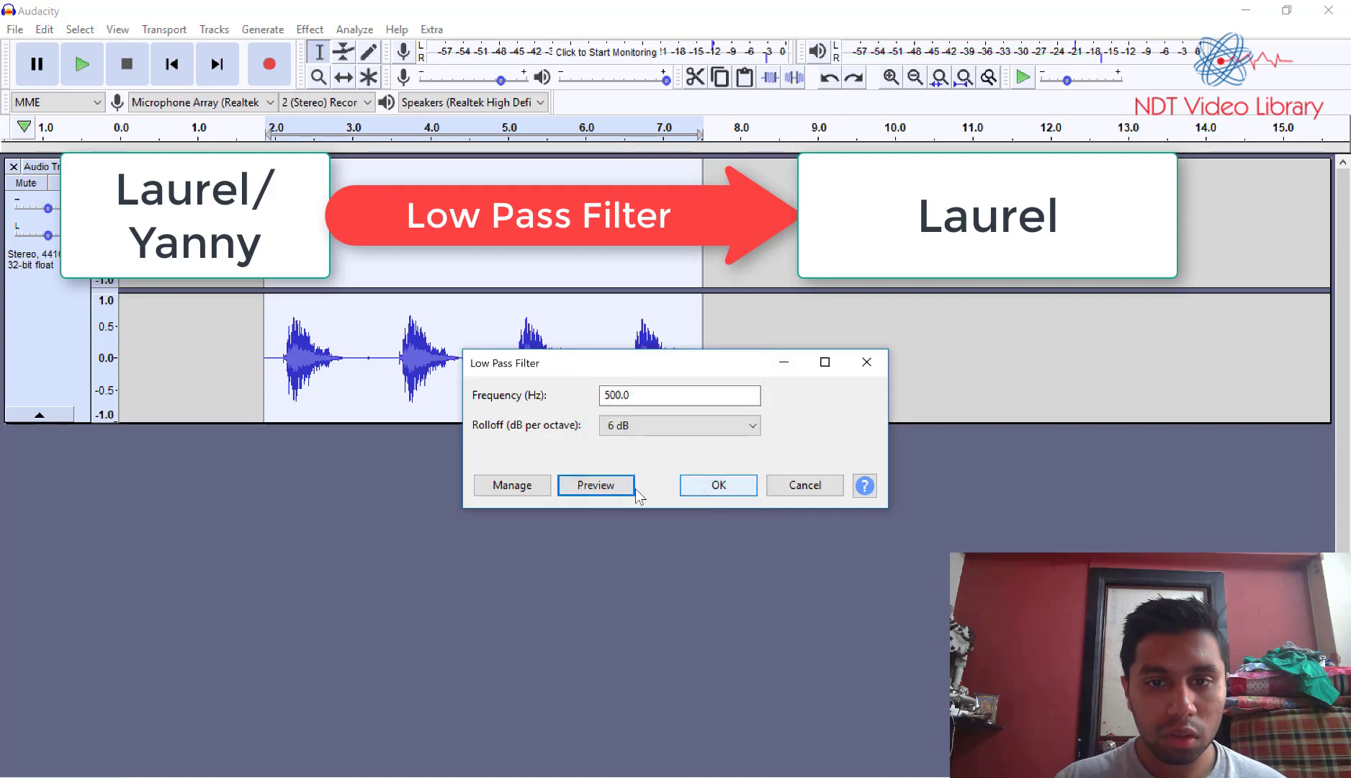
click(679, 395)
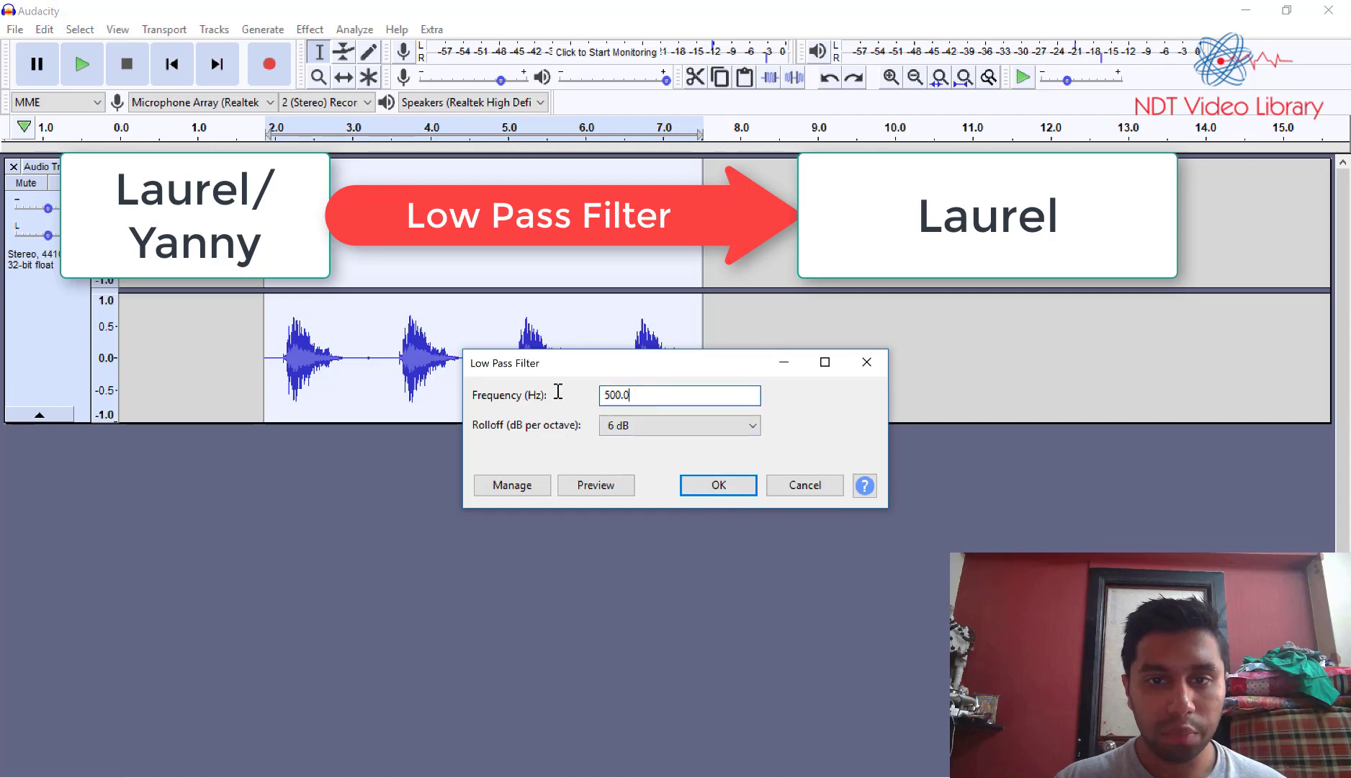
Step: Lower the low-pass cutoff to 100 Hz and preview the selection
triple_click(678, 394)
text(100)
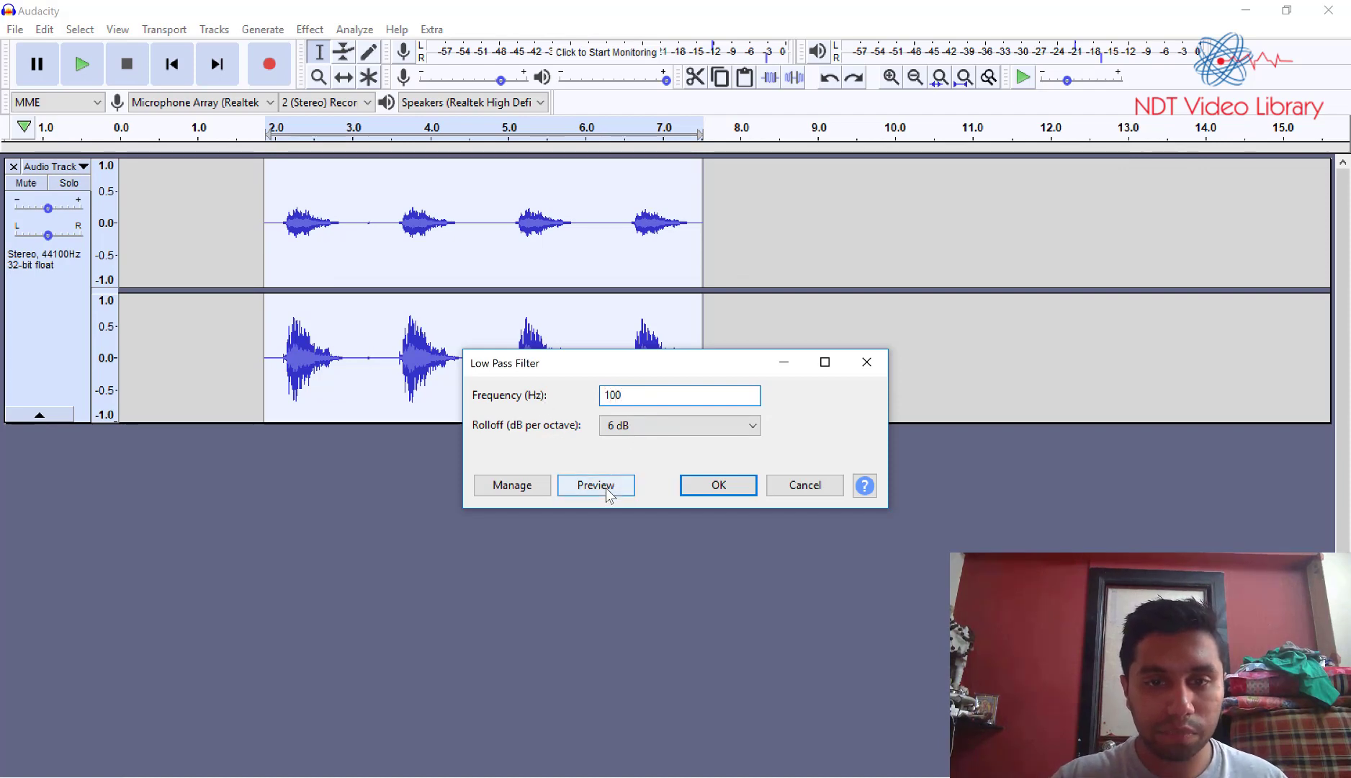
click(595, 486)
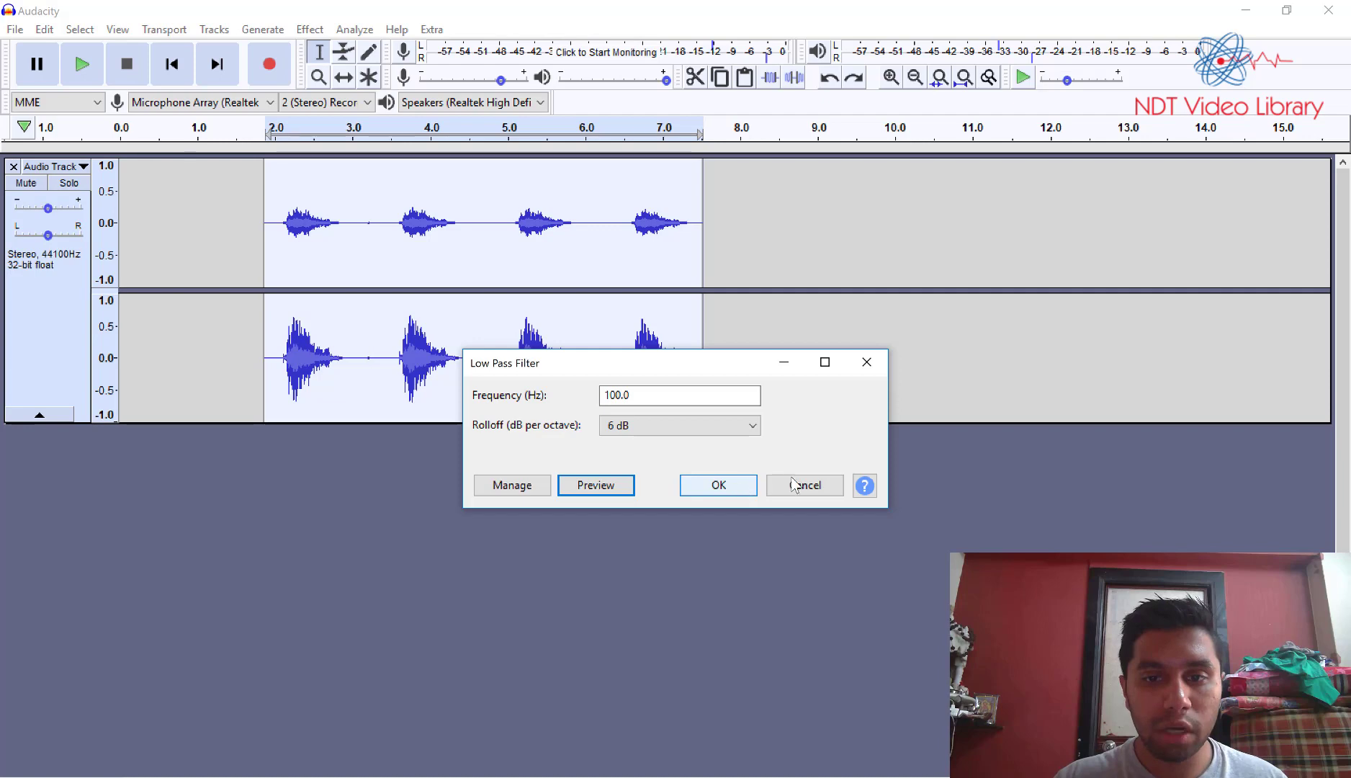
mouse_move(806, 484)
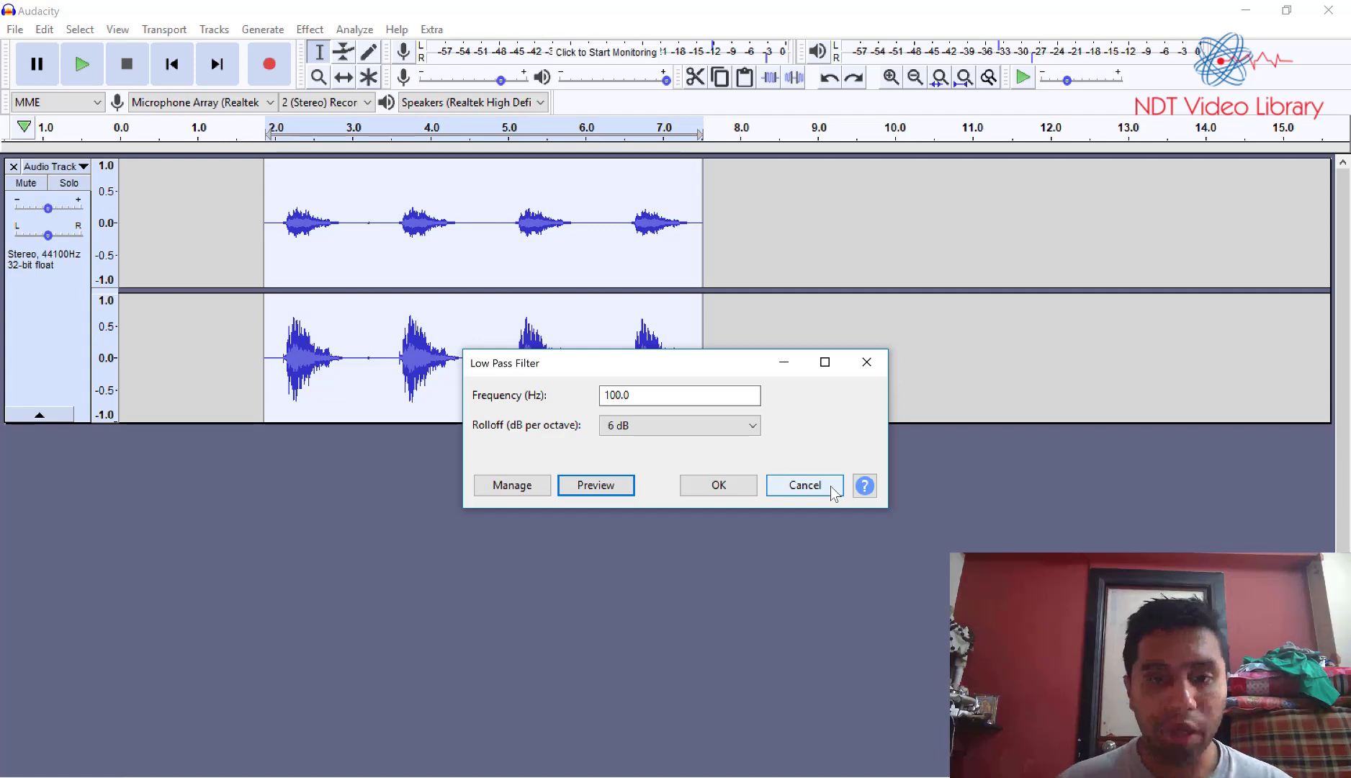
mouse_move(719, 486)
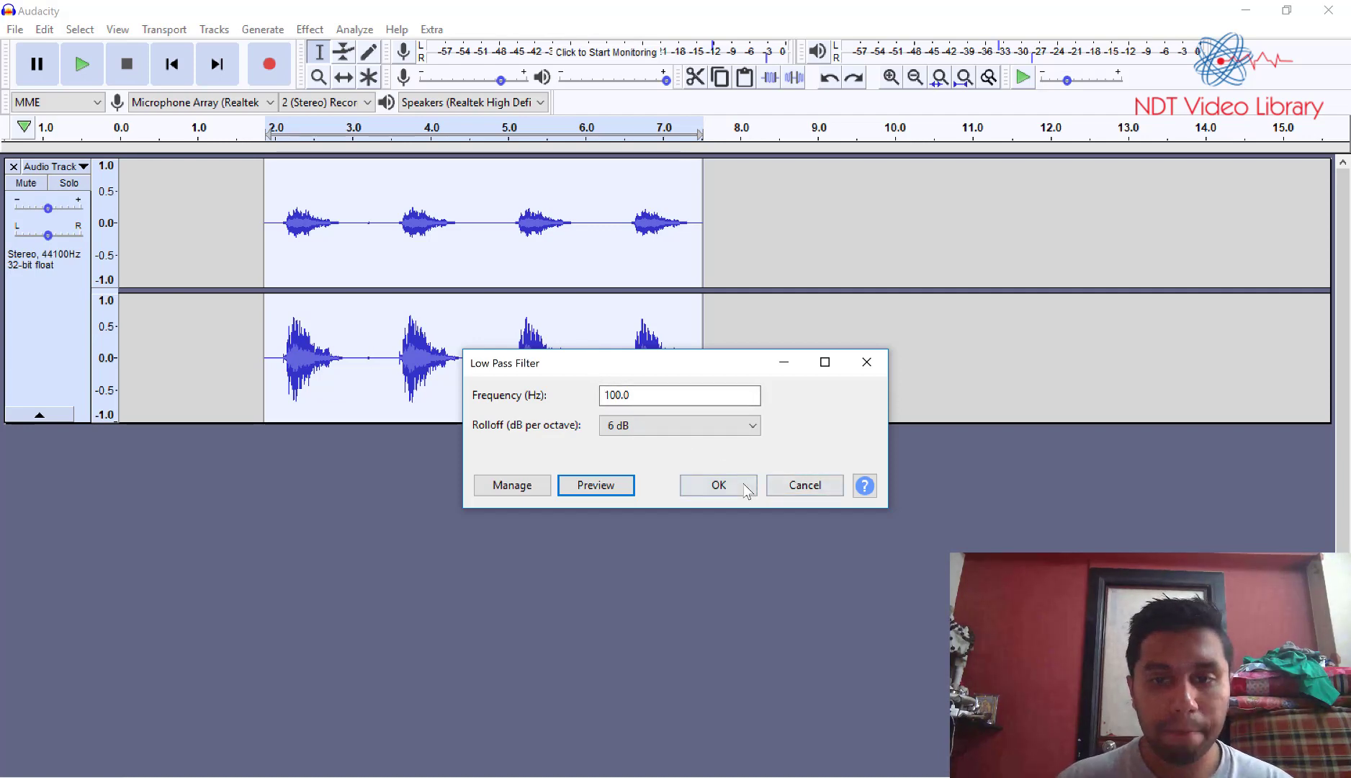